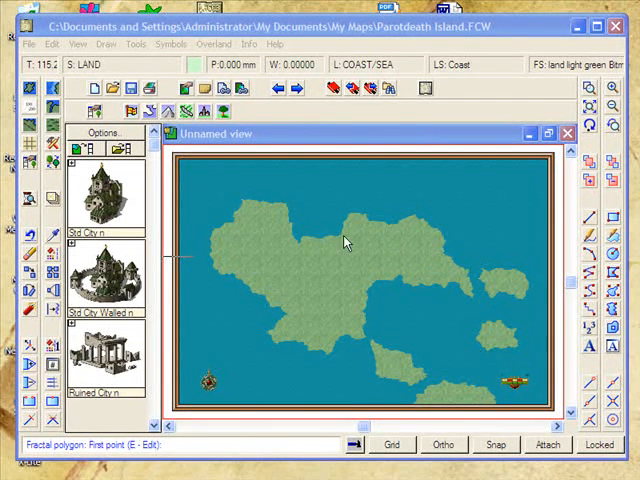
pyautogui.moveTo(296, 244)
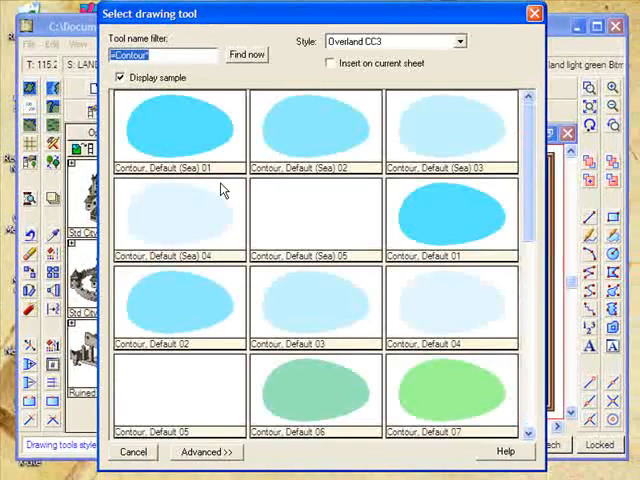
pyautogui.moveTo(472, 244)
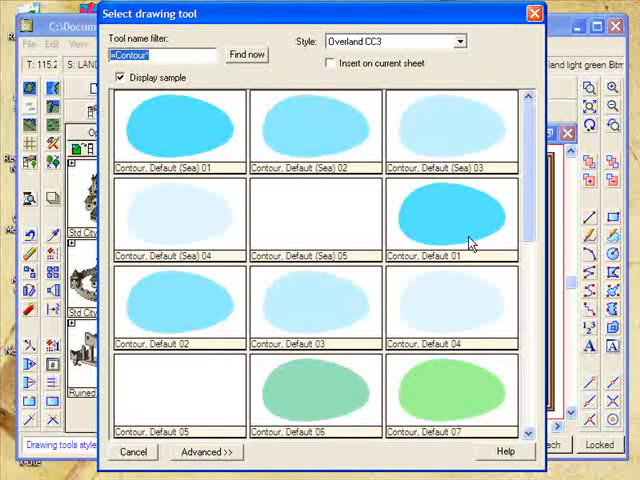
# Step: Scroll the drawing tool list down to the brown Contour Default land styles
pyautogui.scroll(-3)
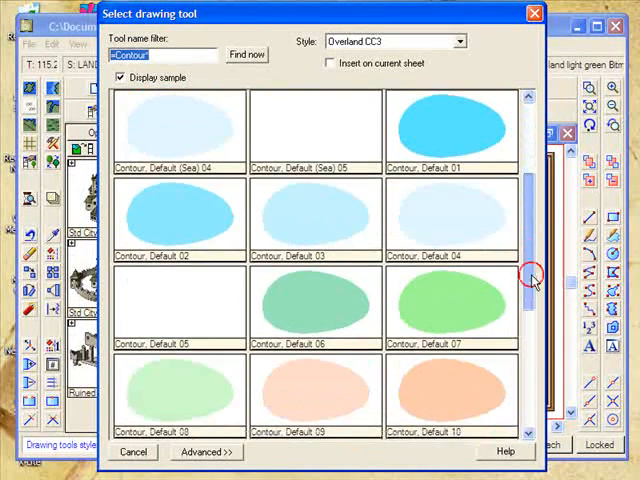
pyautogui.scroll(-3)
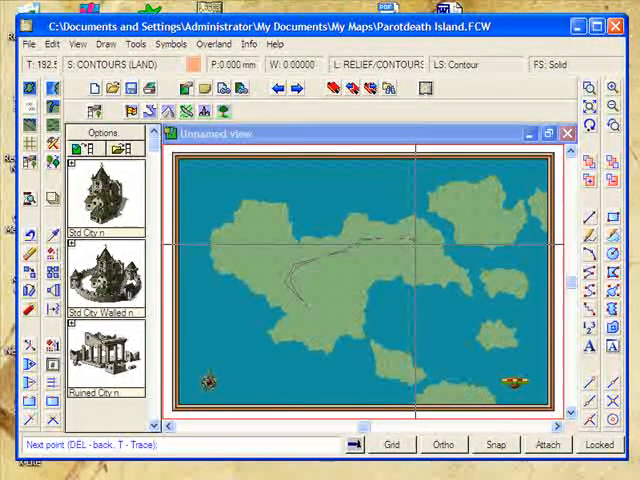
# Step: Place another outline point extending the peach-brown contour around the central island's mountains
pyautogui.click(416, 256)
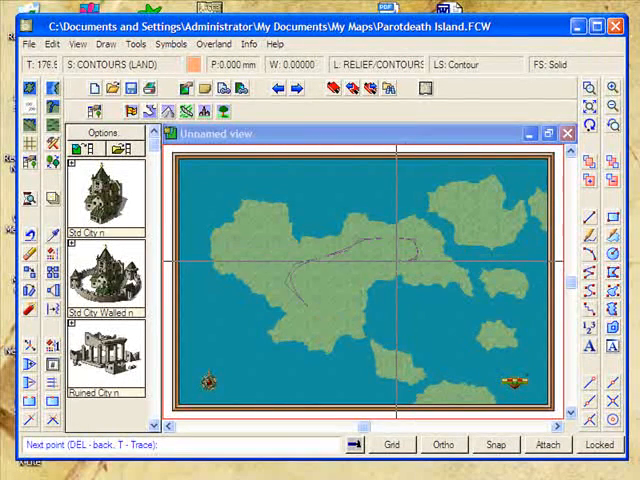
pyautogui.moveTo(344, 276)
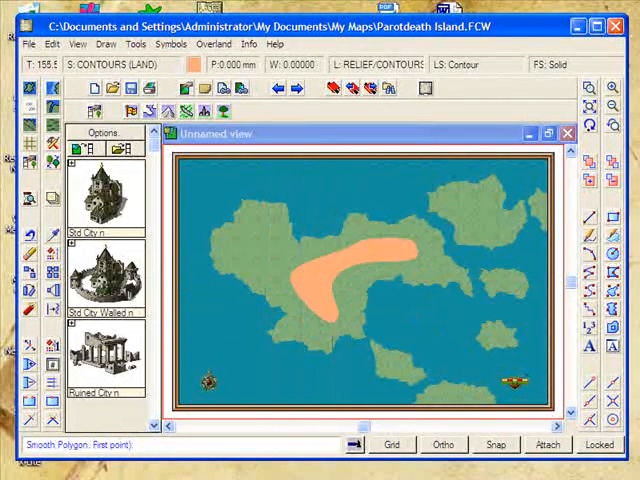
pyautogui.moveTo(318, 268)
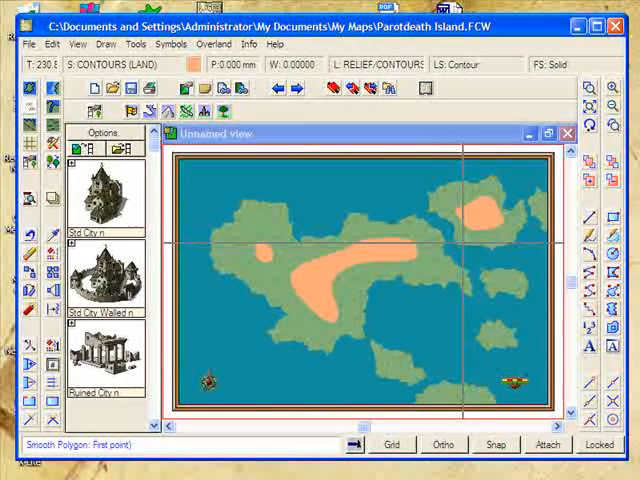
# Step: Place an outline point for a new high-ground contour on another landmass
pyautogui.click(398, 358)
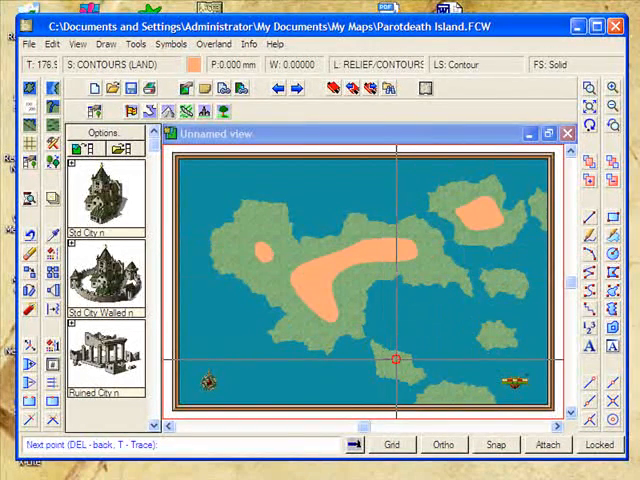